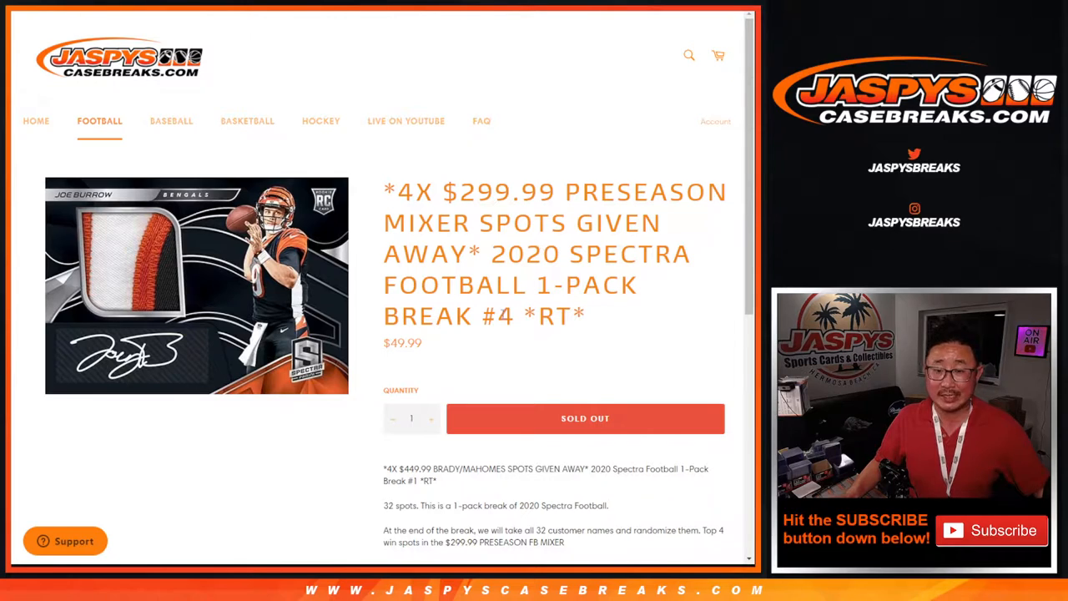
Step: Roll the two dice, then randomize the 32 customer names four times
double_click(498, 315)
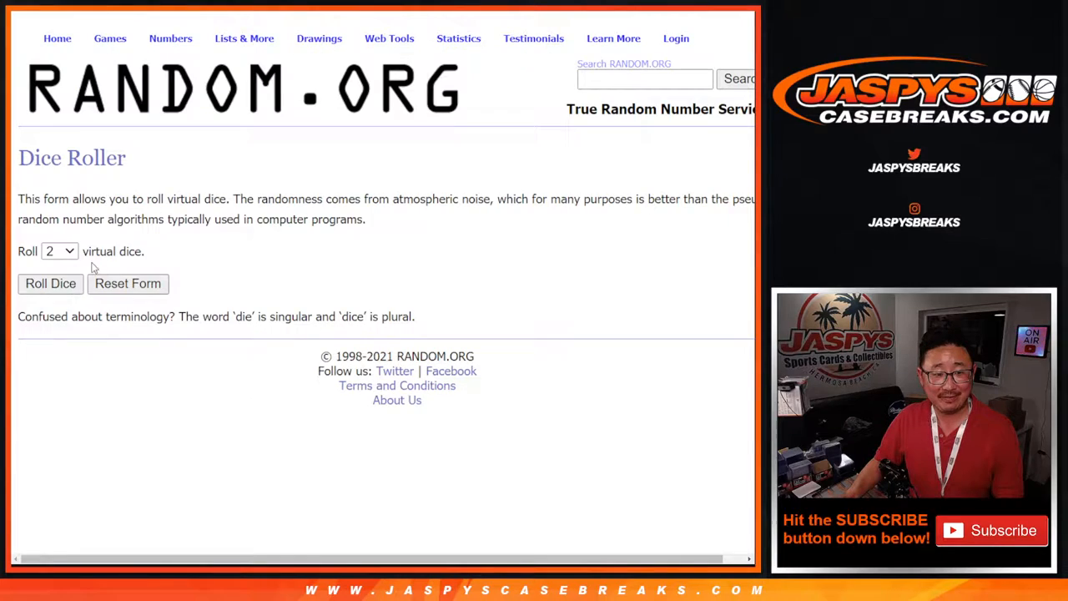
click(50, 282)
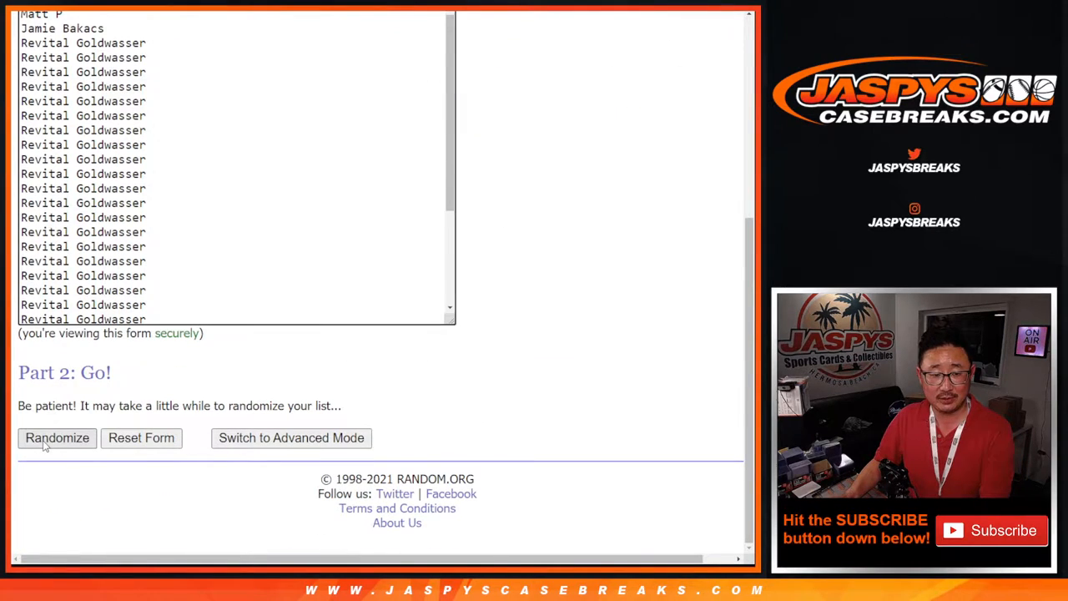
click(57, 437)
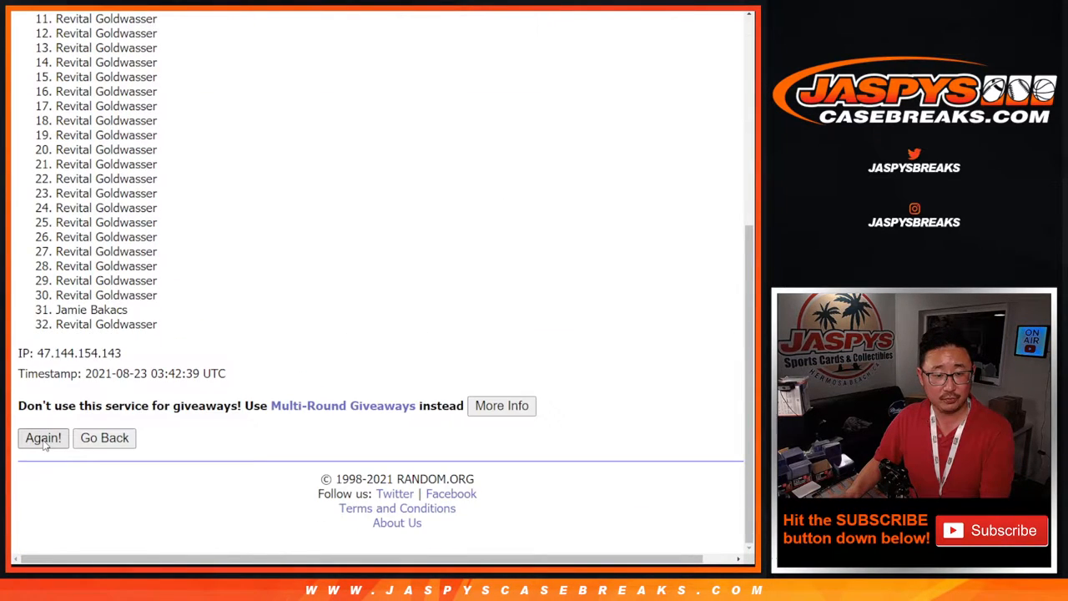
click(43, 438)
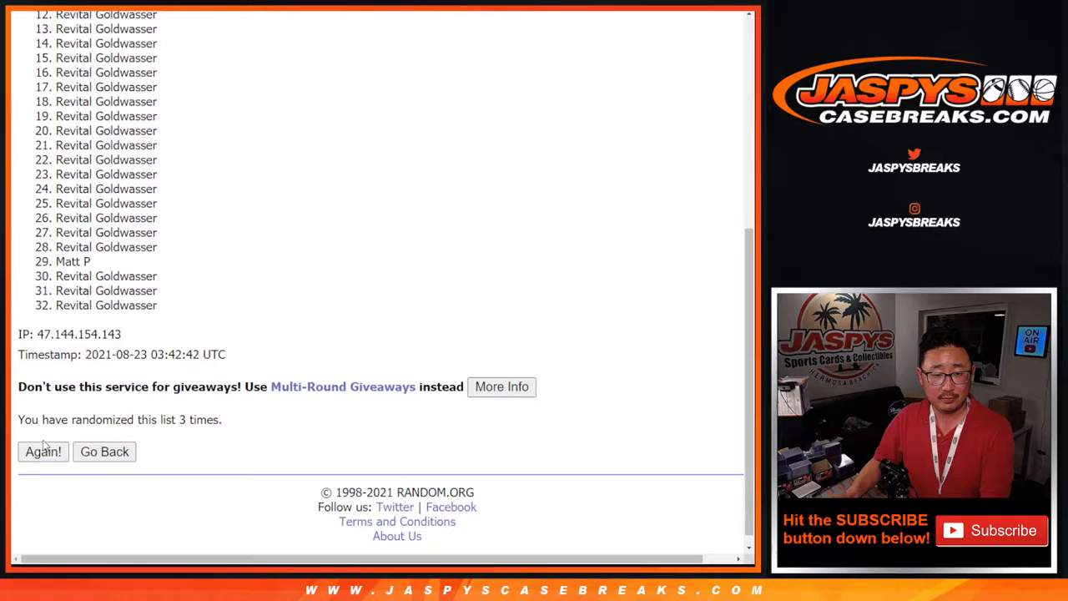
click(43, 451)
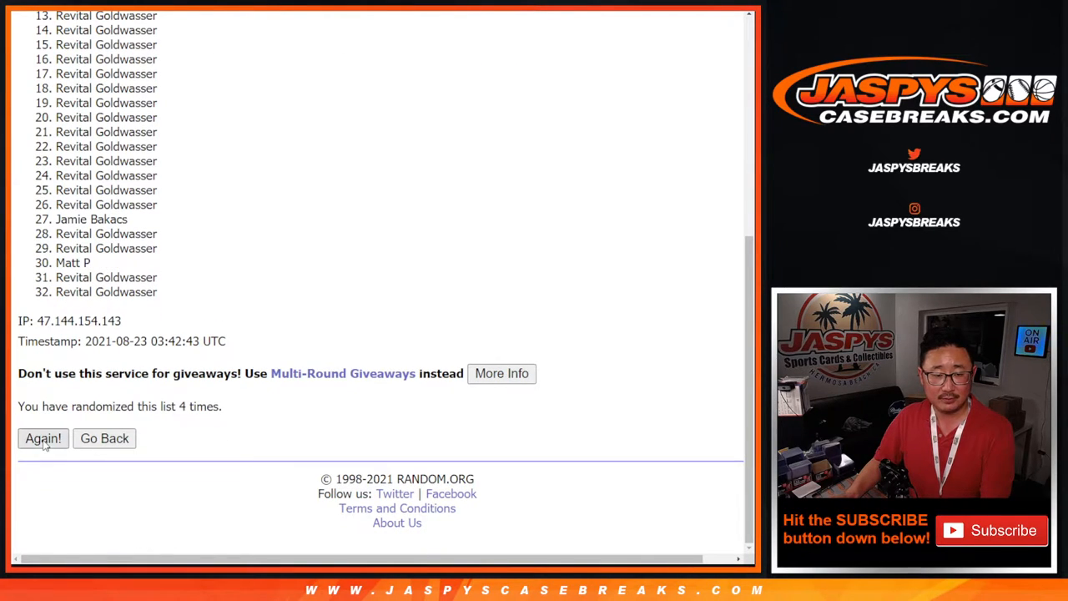
click(43, 438)
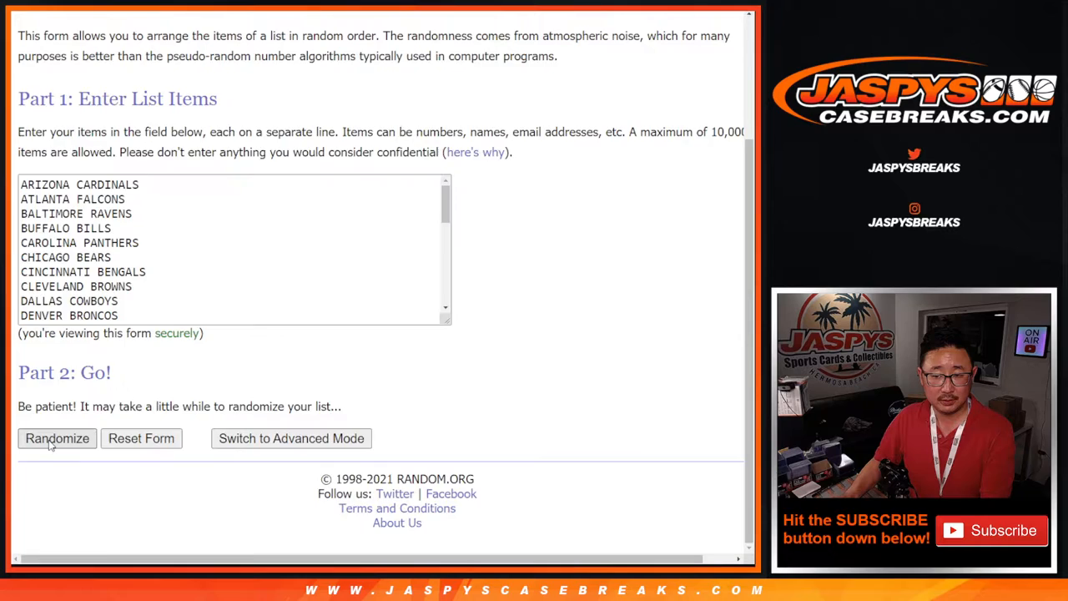
Step: Randomize the NFL team list, then reshuffle it three more times with Again!
click(57, 438)
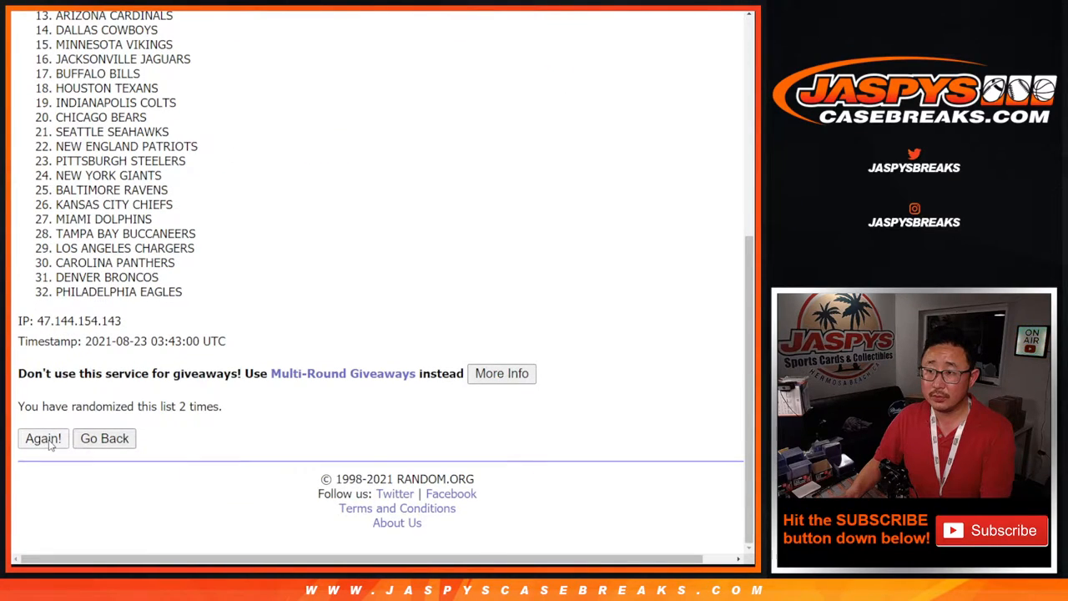
click(42, 438)
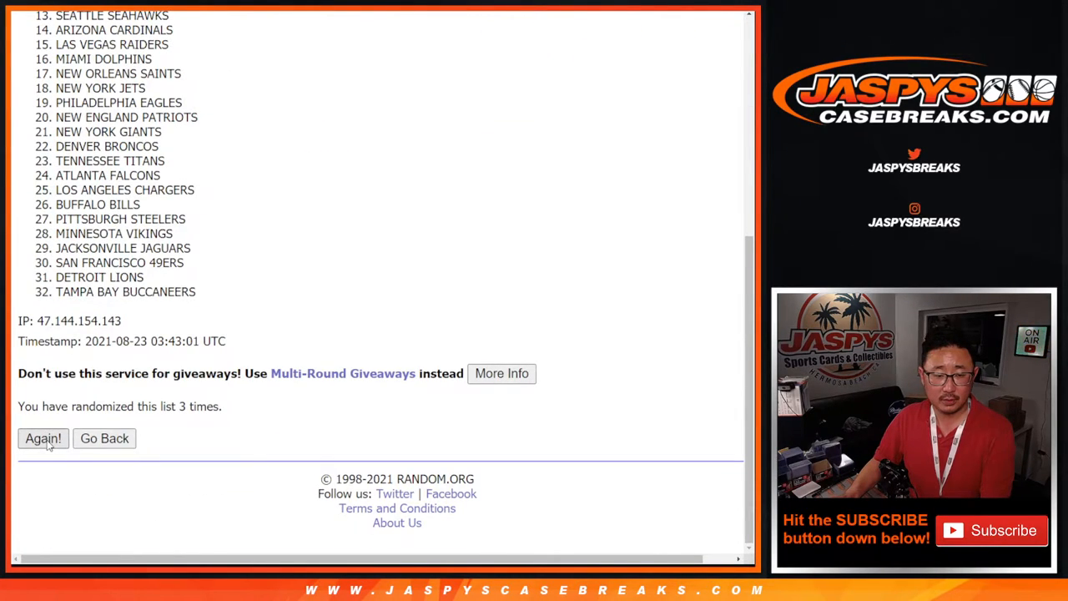
click(42, 438)
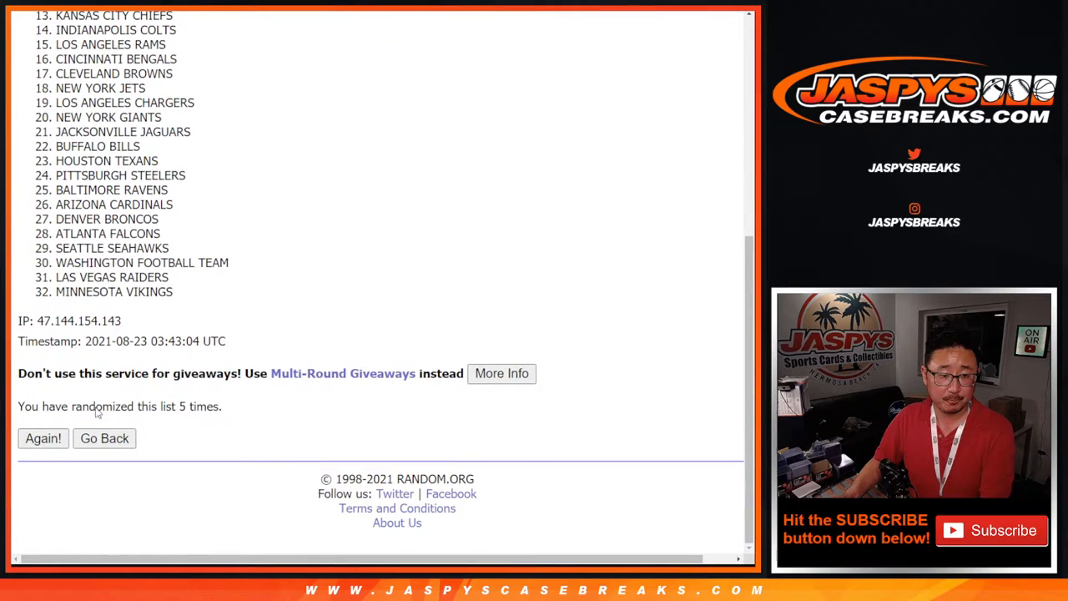
click(43, 438)
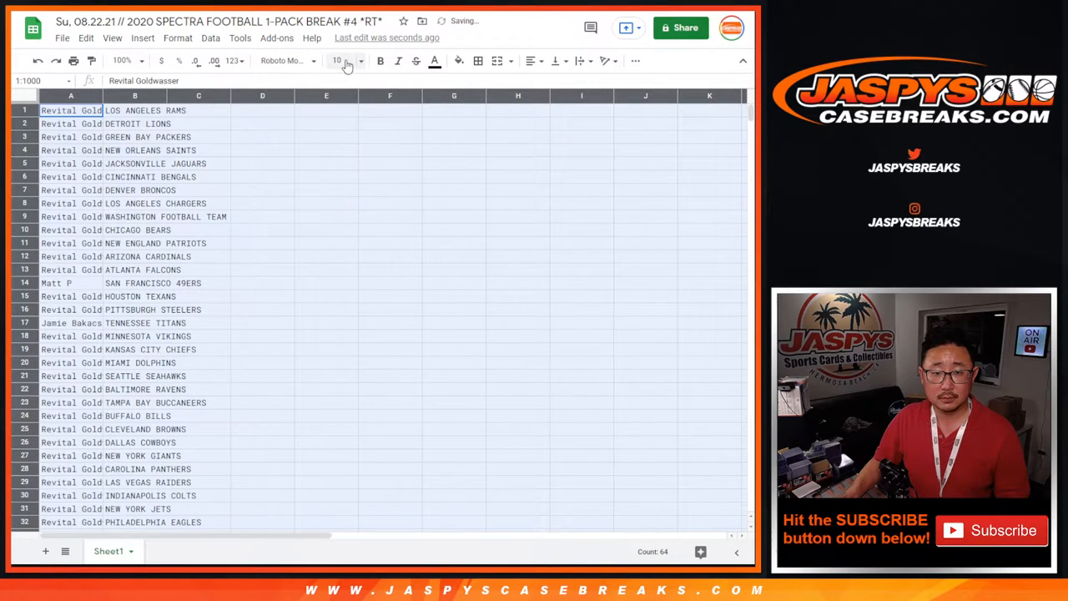
click(122, 60)
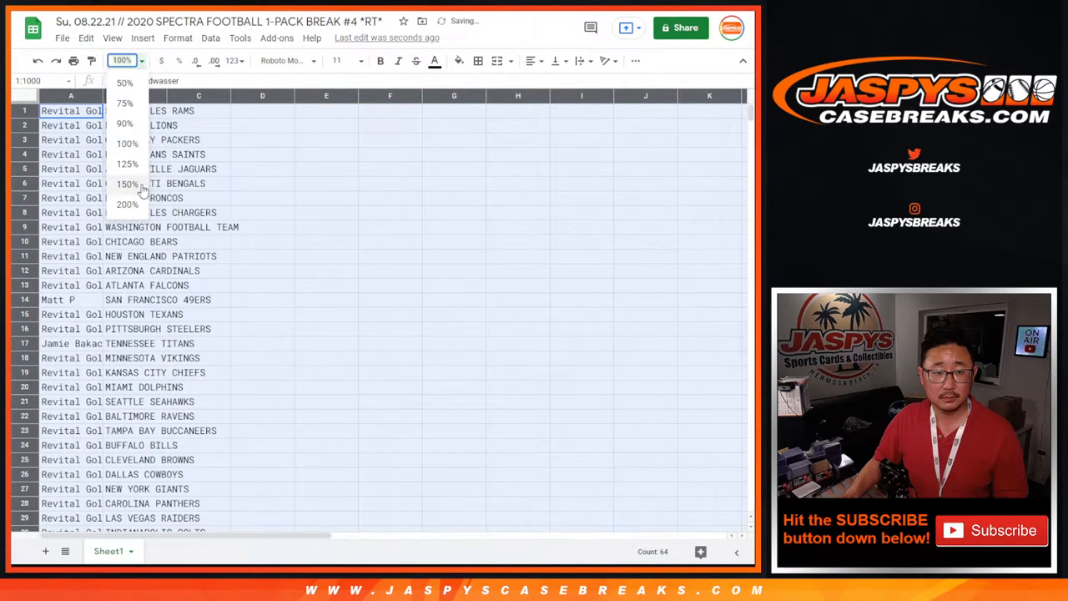
click(127, 183)
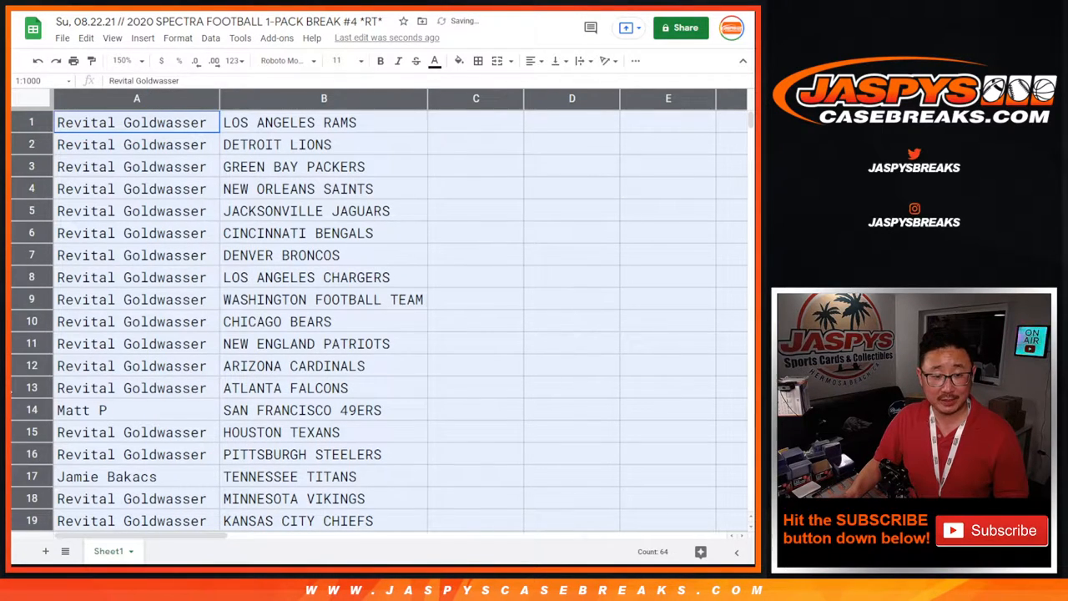
click(136, 410)
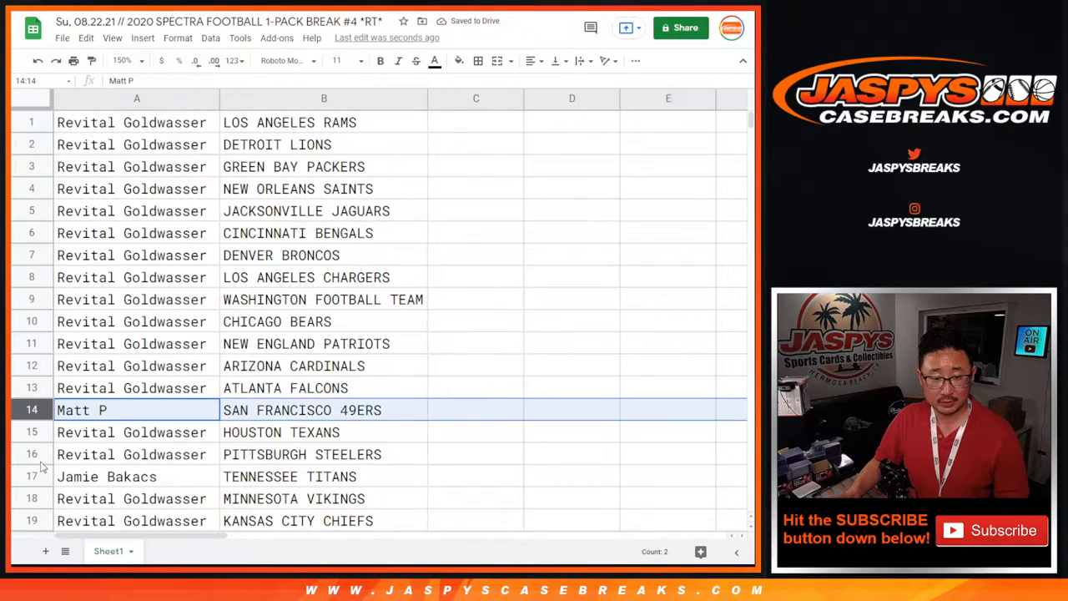
scroll(down, 3)
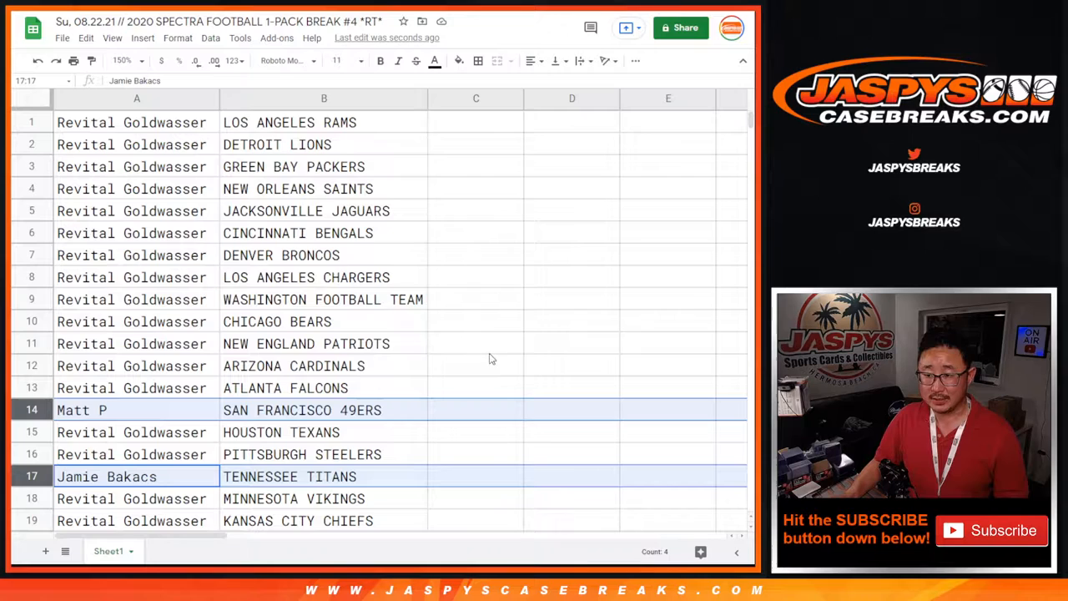
click(121, 60)
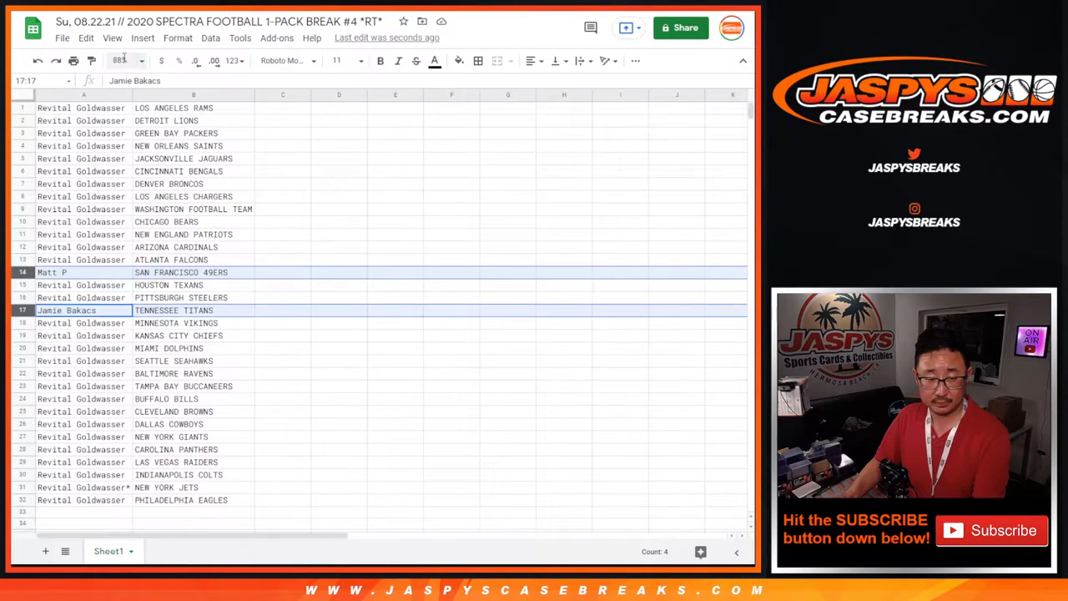
Step: Sort the sheet A→Z by team in column B and continue to printing
click(211, 38)
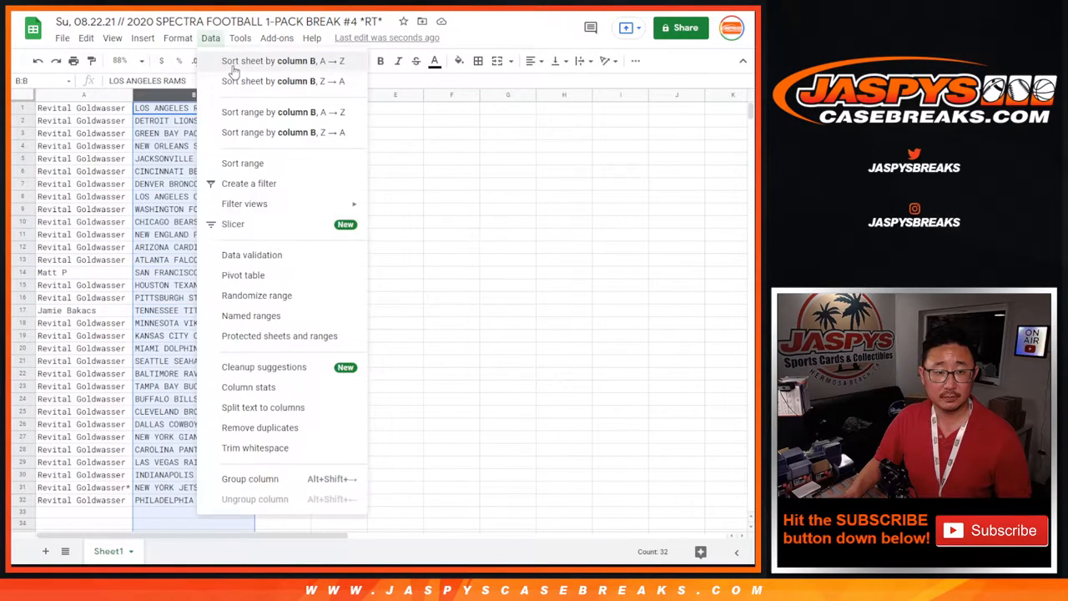
click(284, 60)
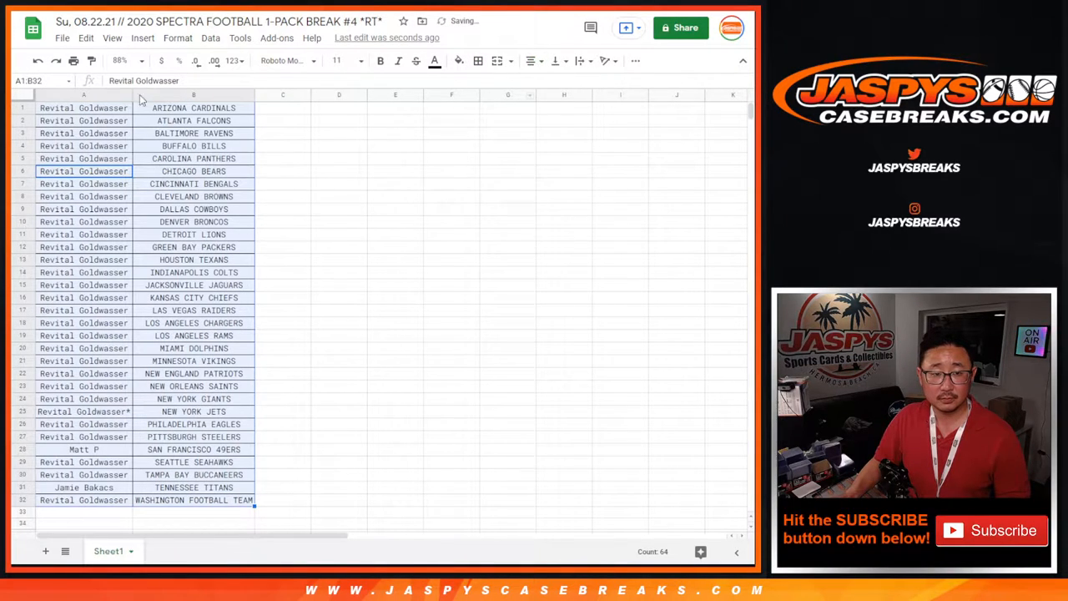
key(ctrl+p)
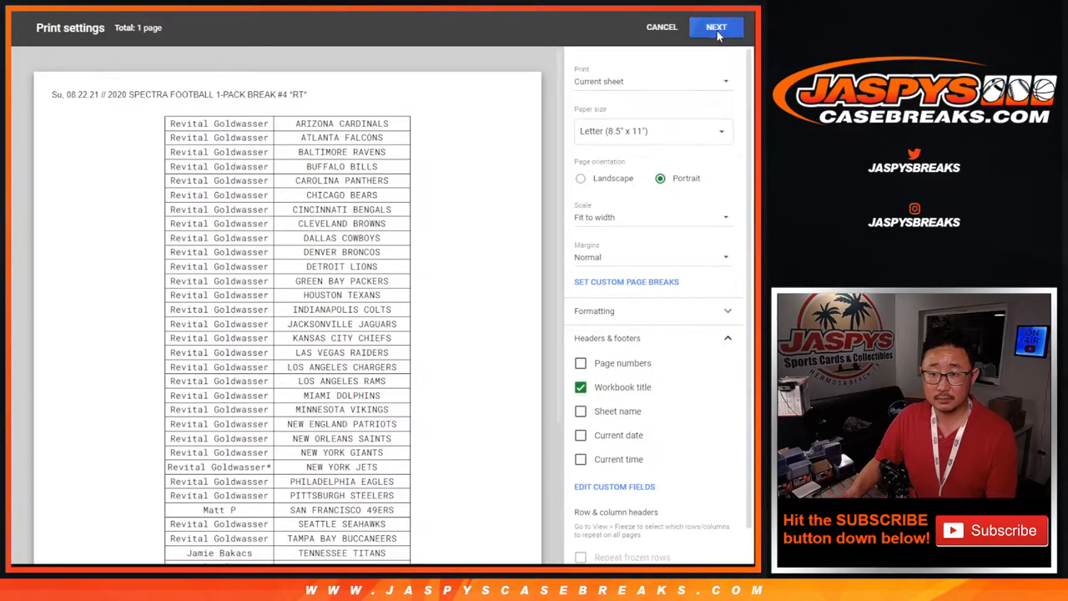
click(716, 27)
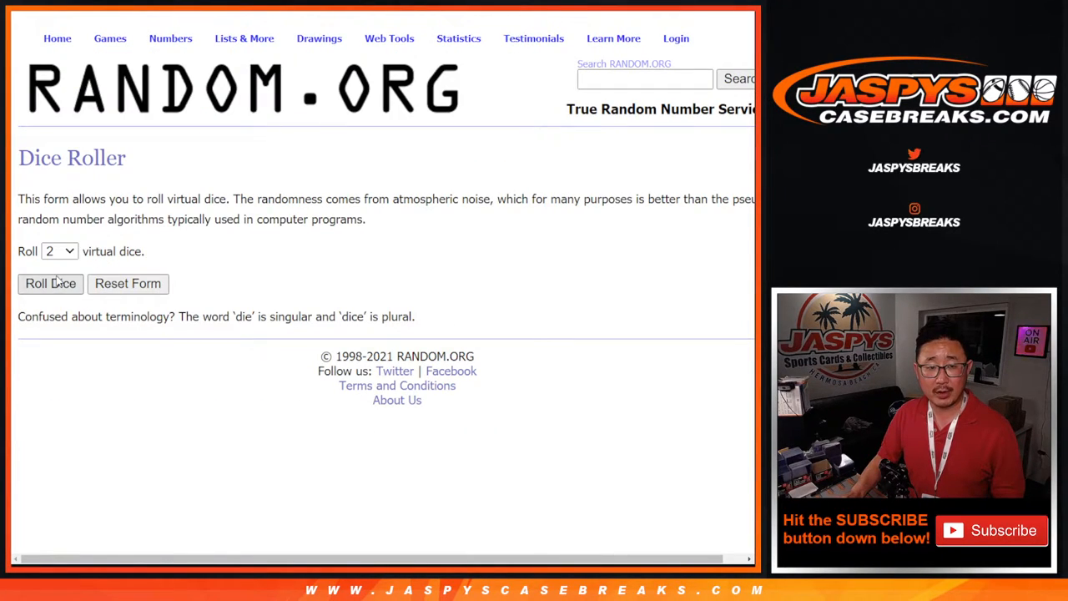
Step: Roll the dice, reshuffle the 32 customer names repeatedly, and scroll back to the top of the order
click(50, 283)
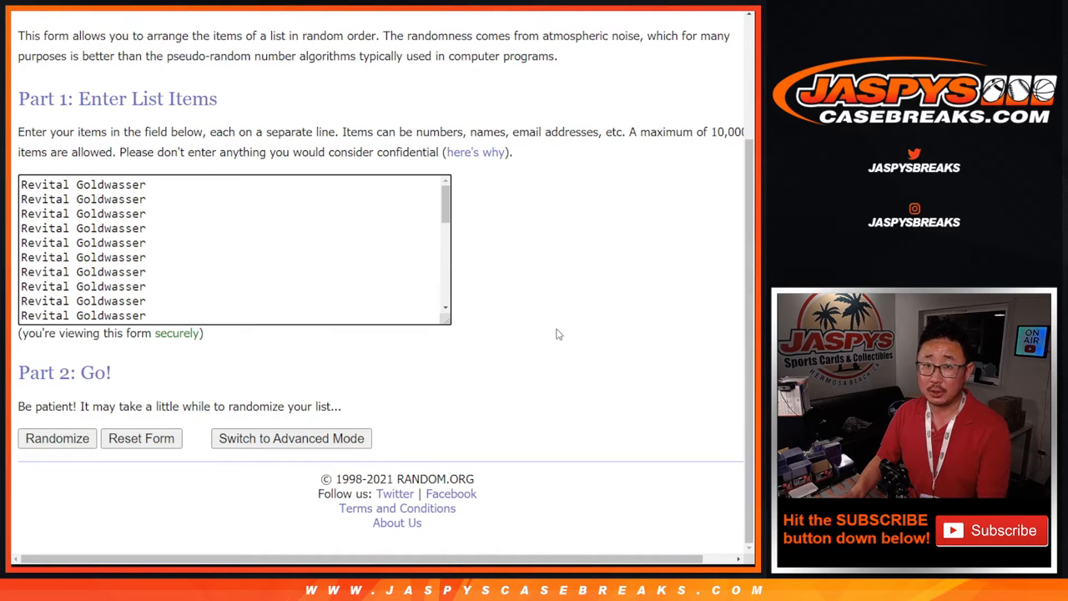
click(57, 438)
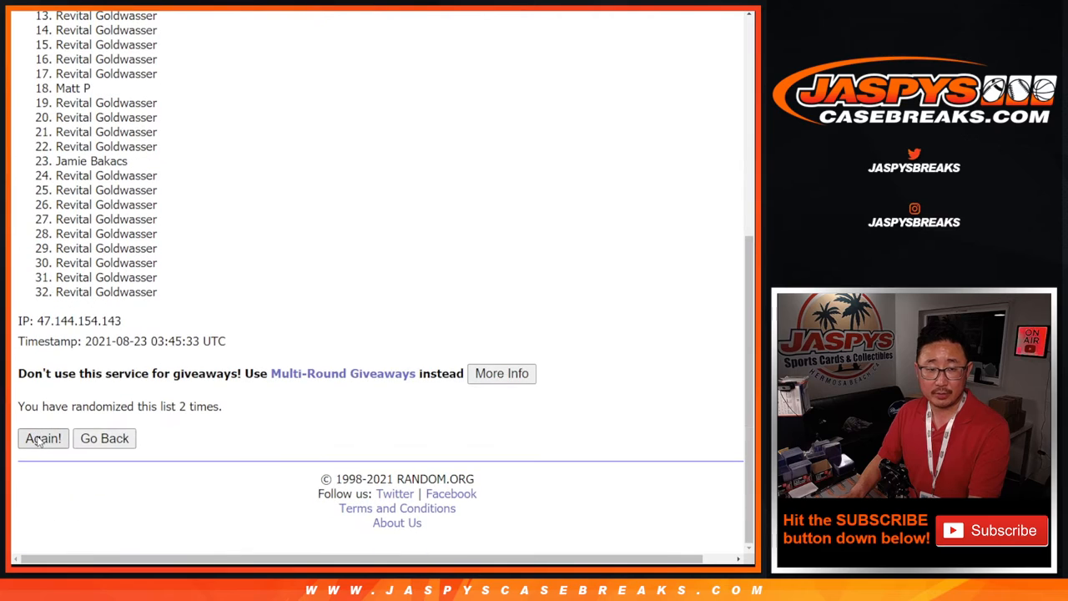
click(42, 438)
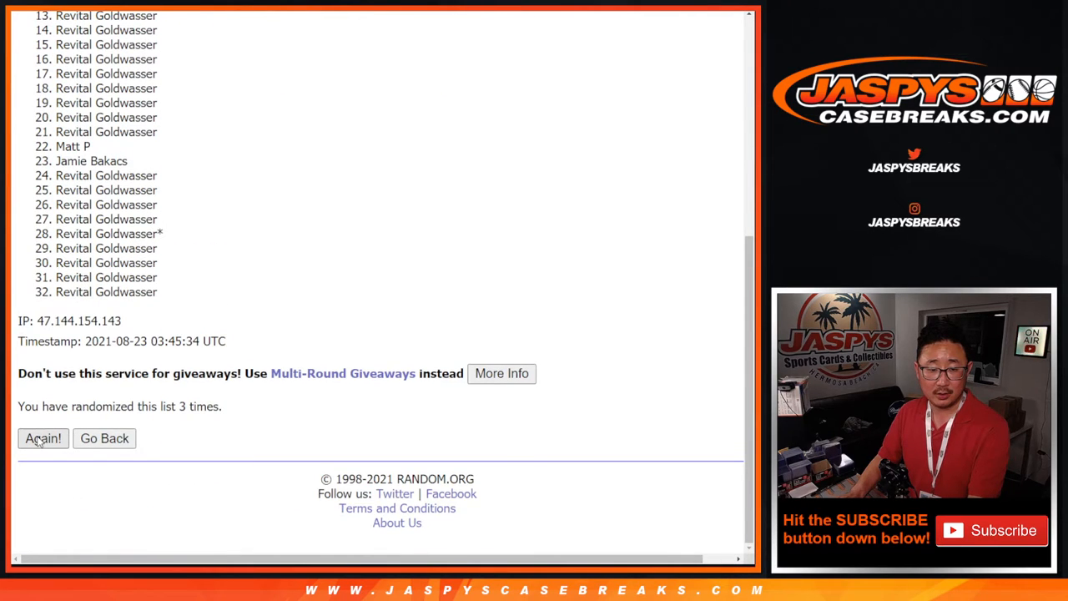
click(43, 438)
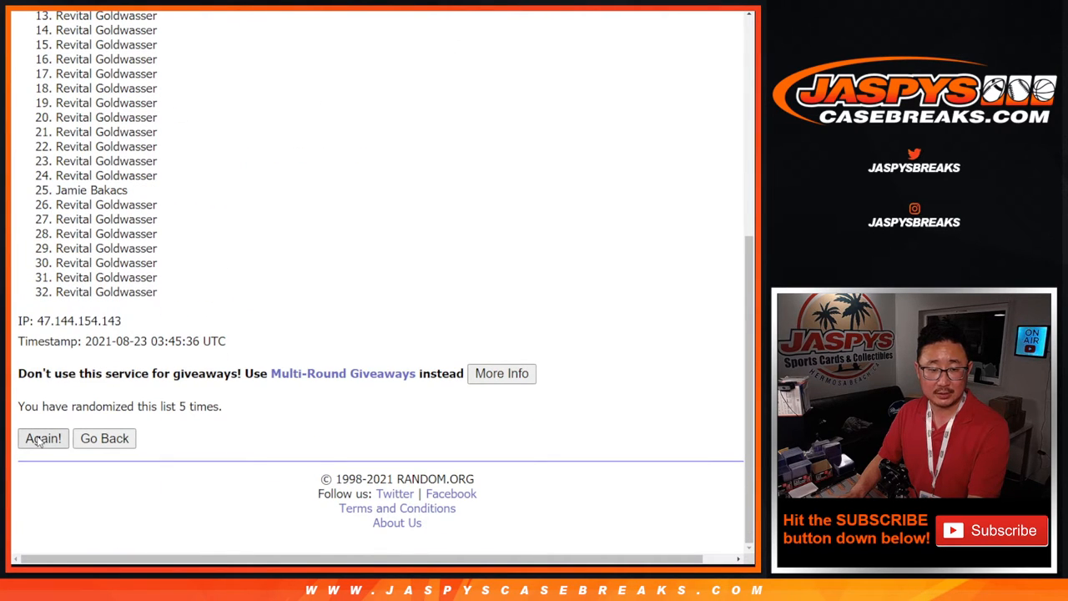
click(42, 439)
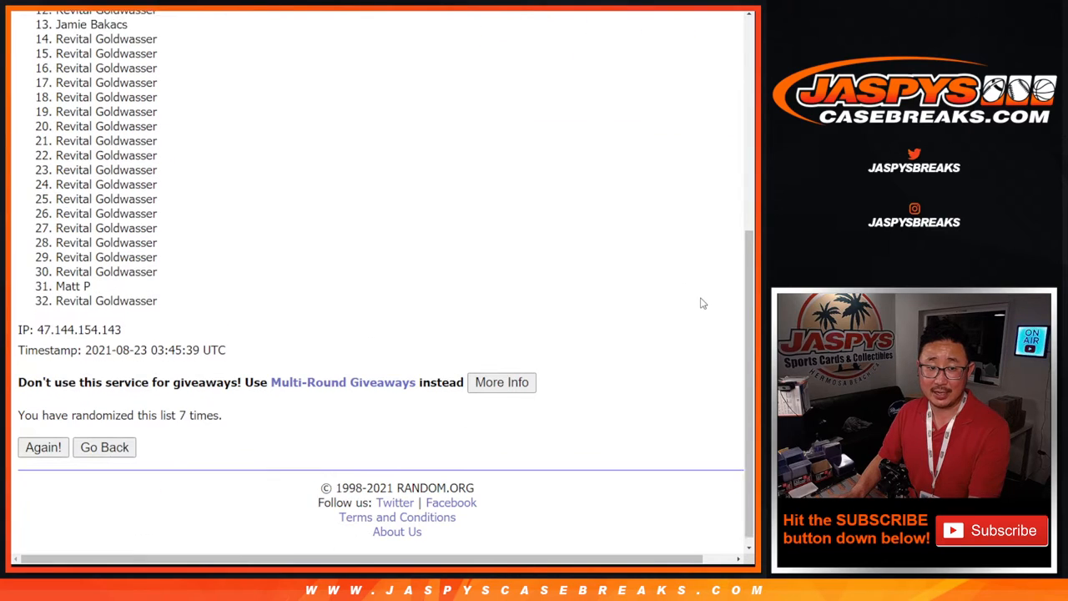
scroll(down, 3)
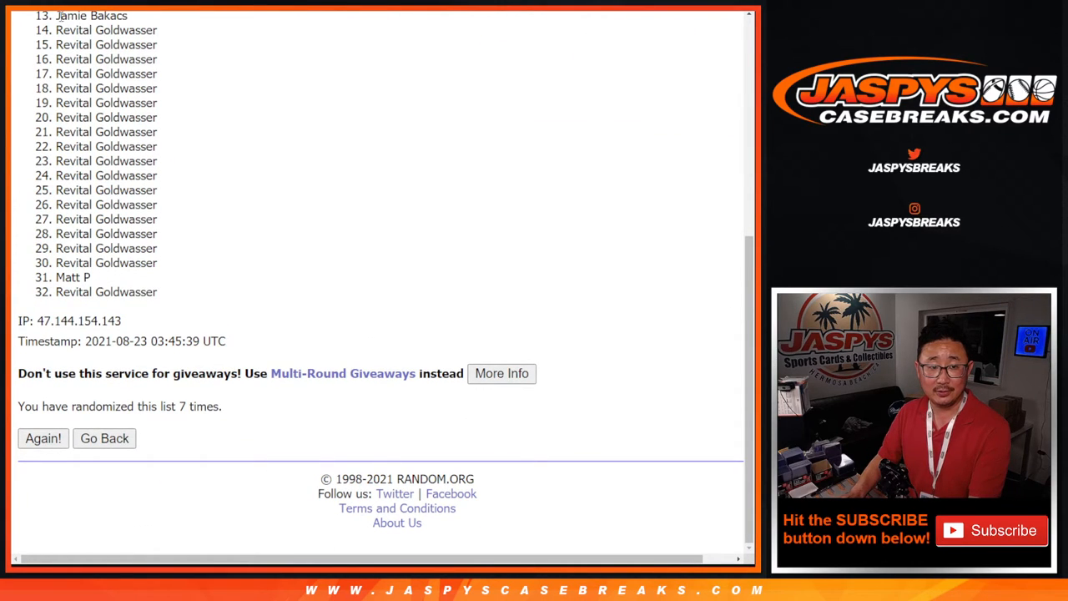
mouse_move(206, 289)
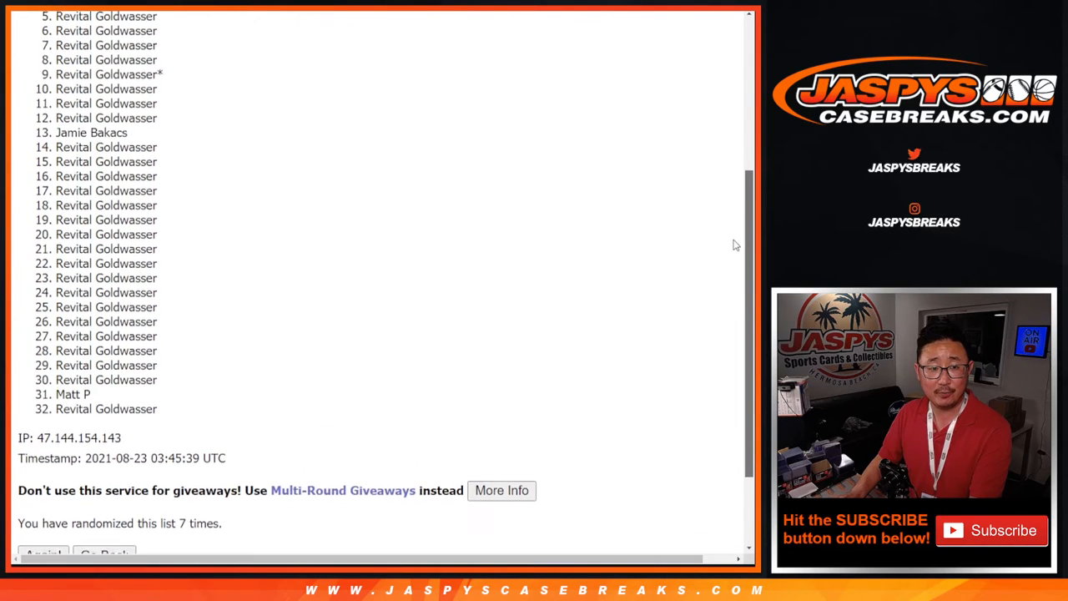
scroll(up, 3)
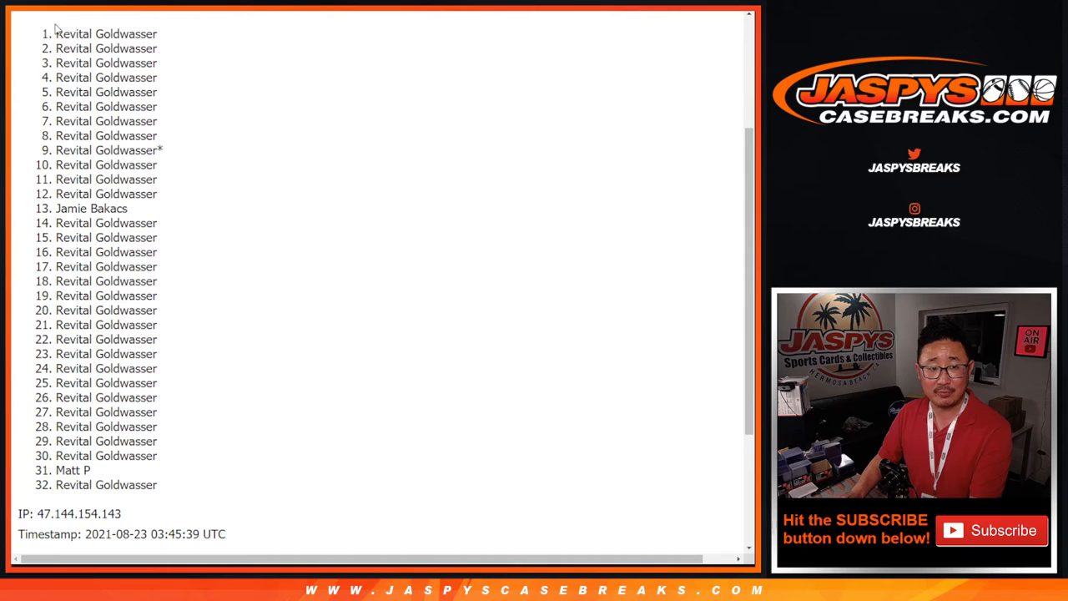